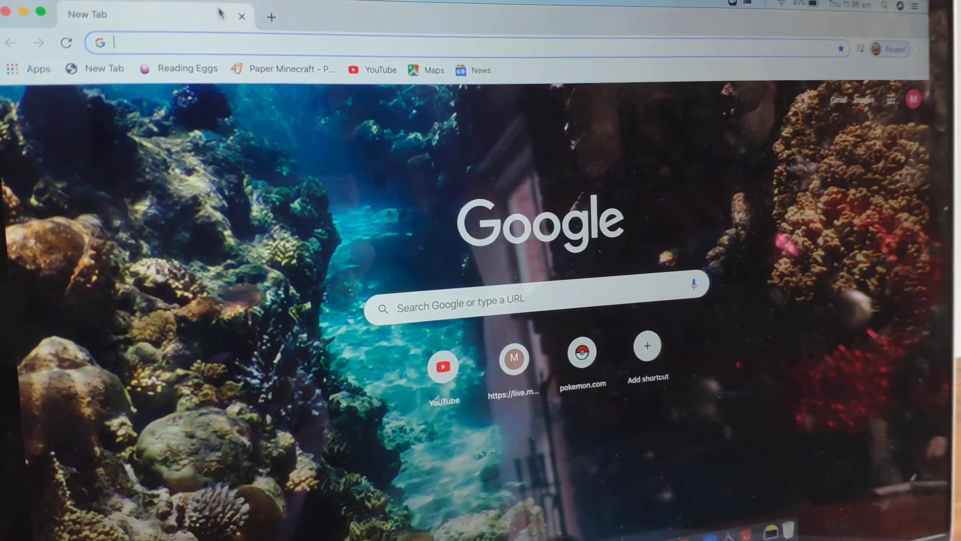
Add extra blank tabs next to the original new tab, three tabs total
left_click(271, 17)
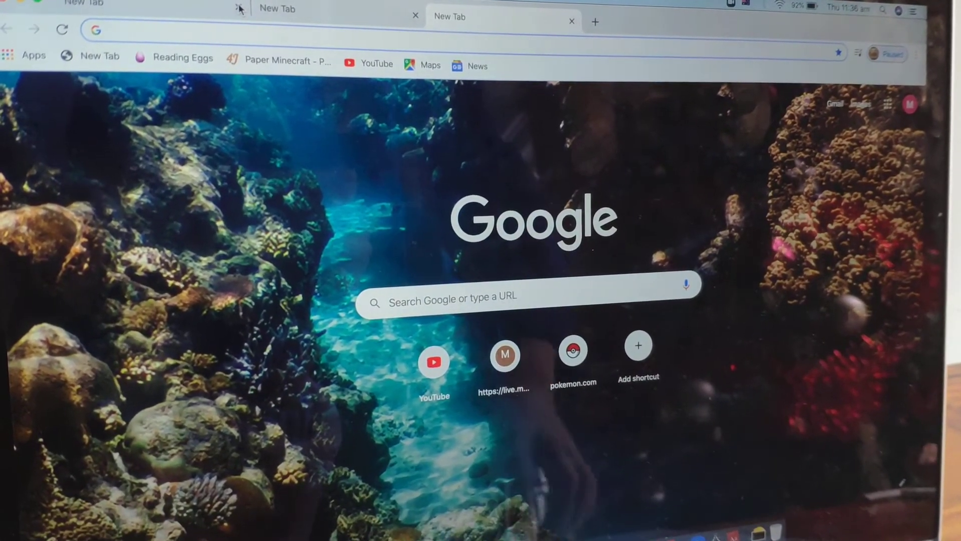
type("table")
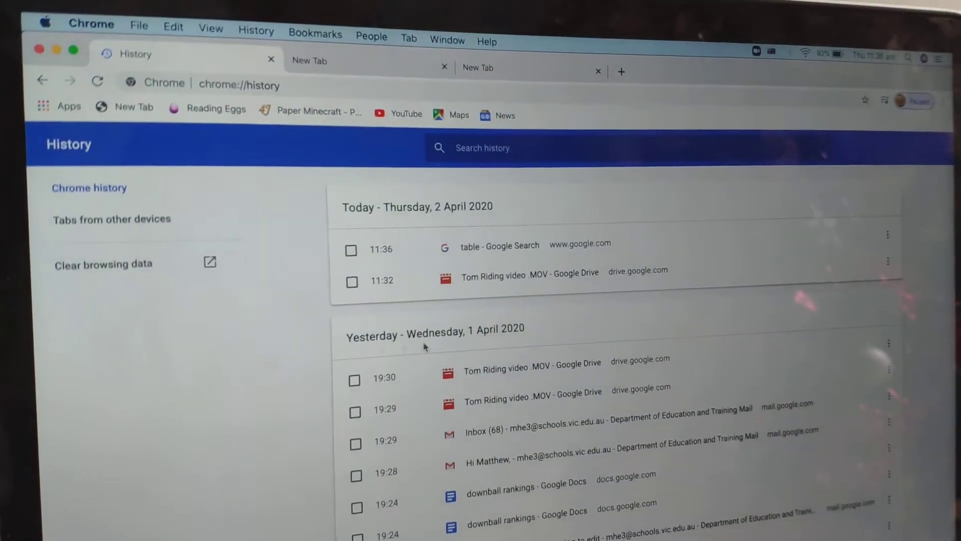
Show the History page listing today's and yesterday's visited sites
left_click(270, 59)
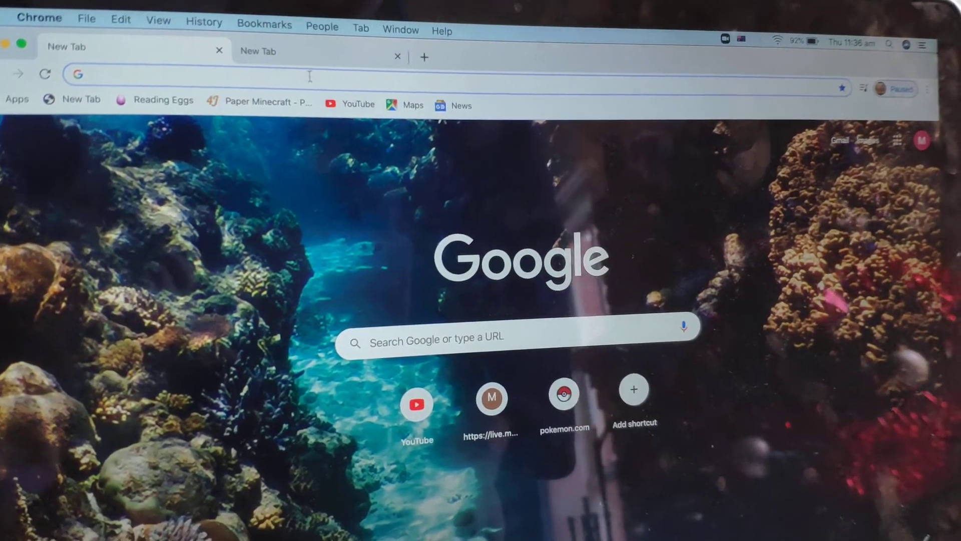
Search Google for 'table' and look through the results
type("table")
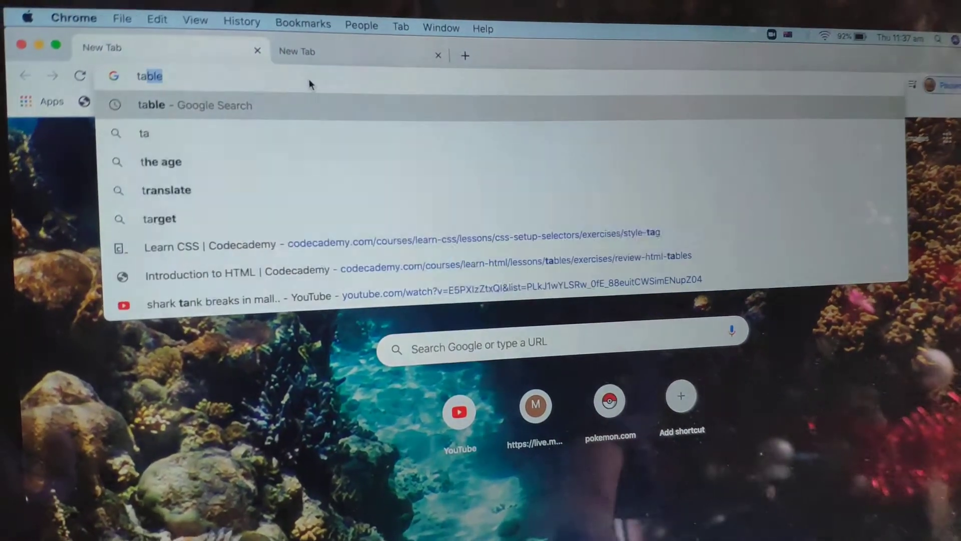
key("enter")
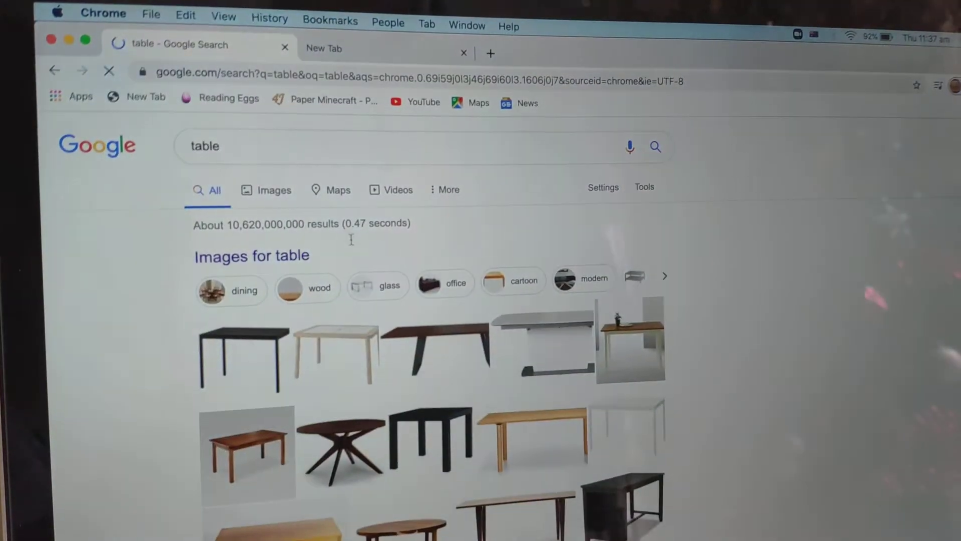
scroll("down", 3)
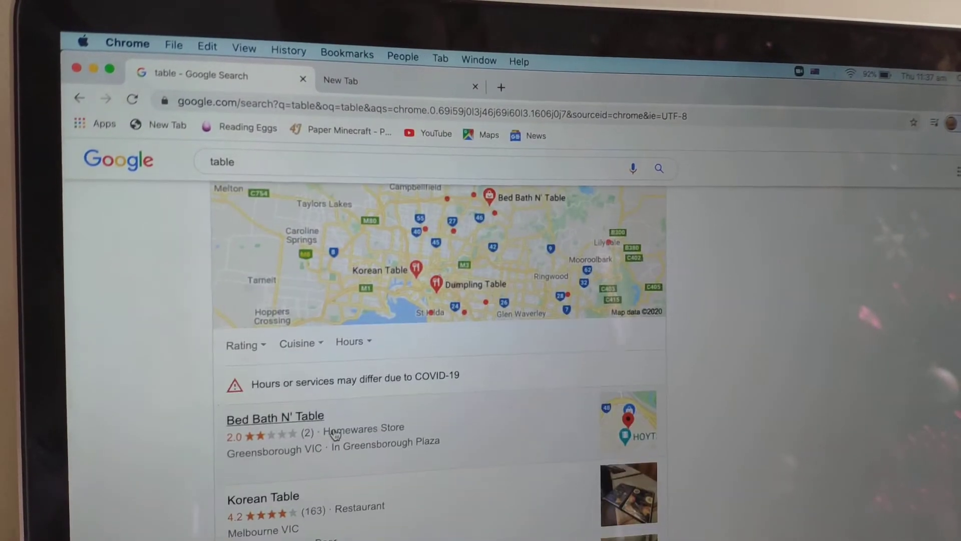
scroll("down", 3)
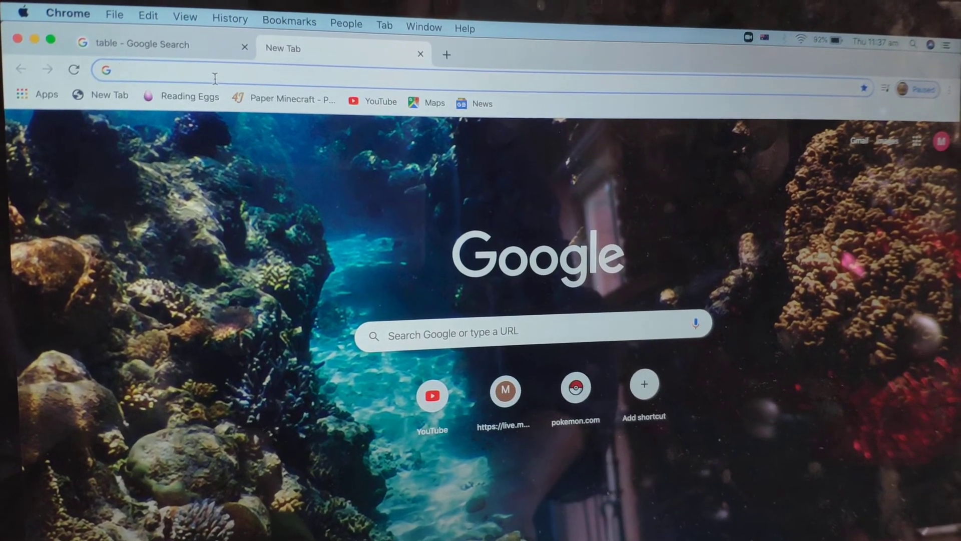
Enter 'Searches related to table' into the other tab's address bar
type("Searches related to table")
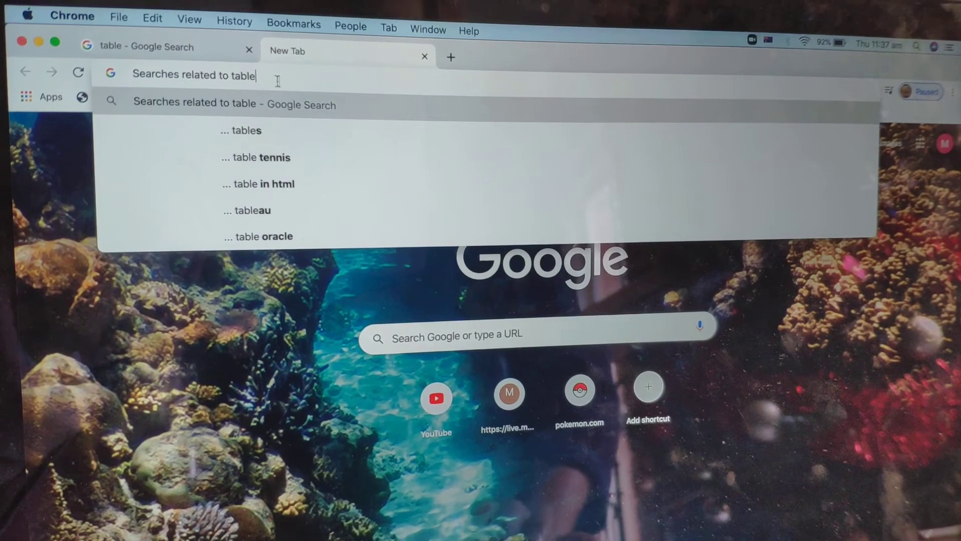